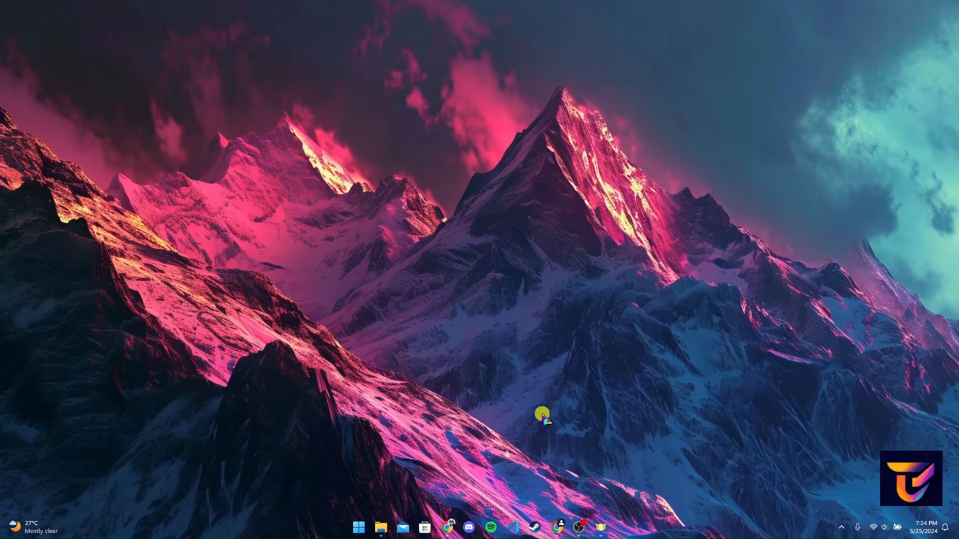
Step: Launch Chrome and search for 'standard chartered bank'
{"action": "left_click", "coordinate": [449, 527]}
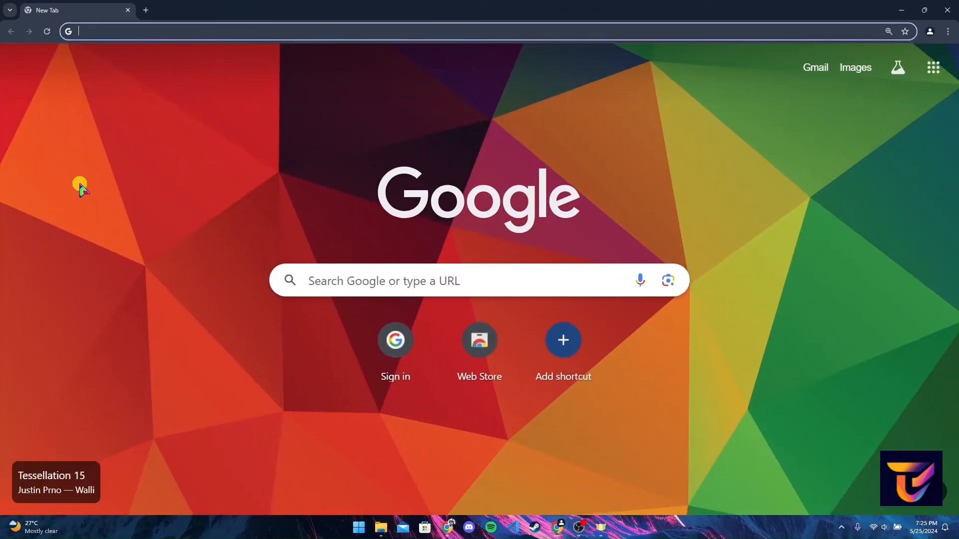
{"action": "type", "text": "standard chartered ban"}
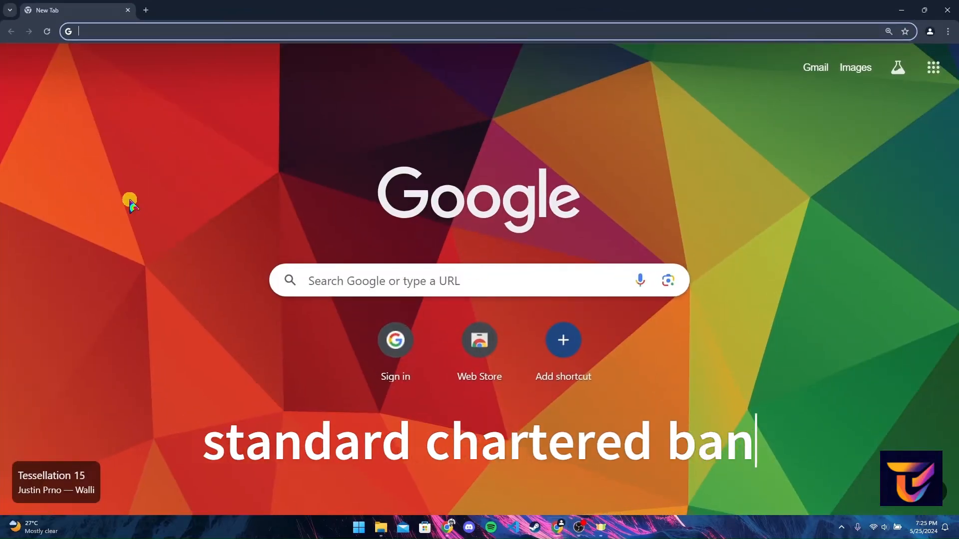
{"action": "type", "text": "k"}
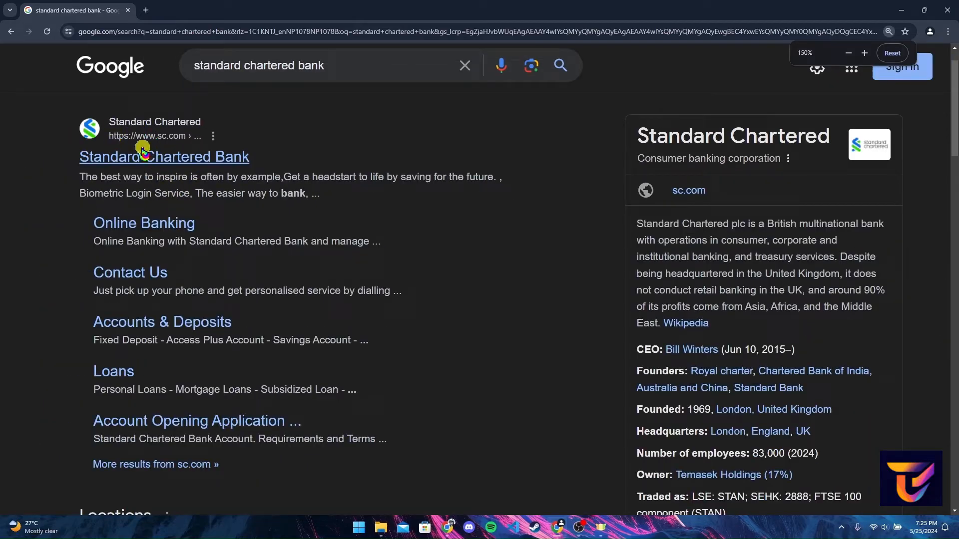
Step: Scroll the results and follow the Standard Chartered 'Online Banking' sitelink
{"action": "left_click", "coordinate": [864, 53]}
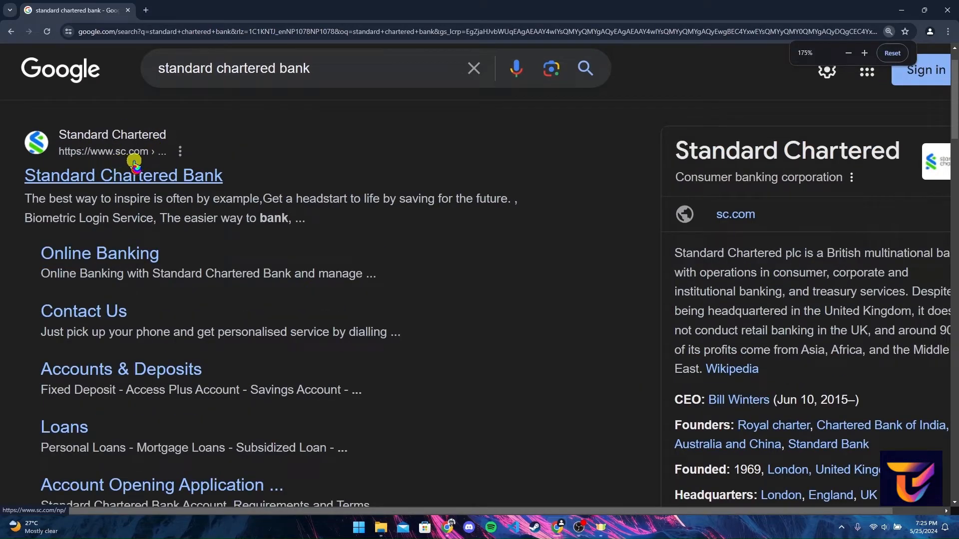
{"action": "scroll", "scroll_direction": "down", "scroll_amount": 3}
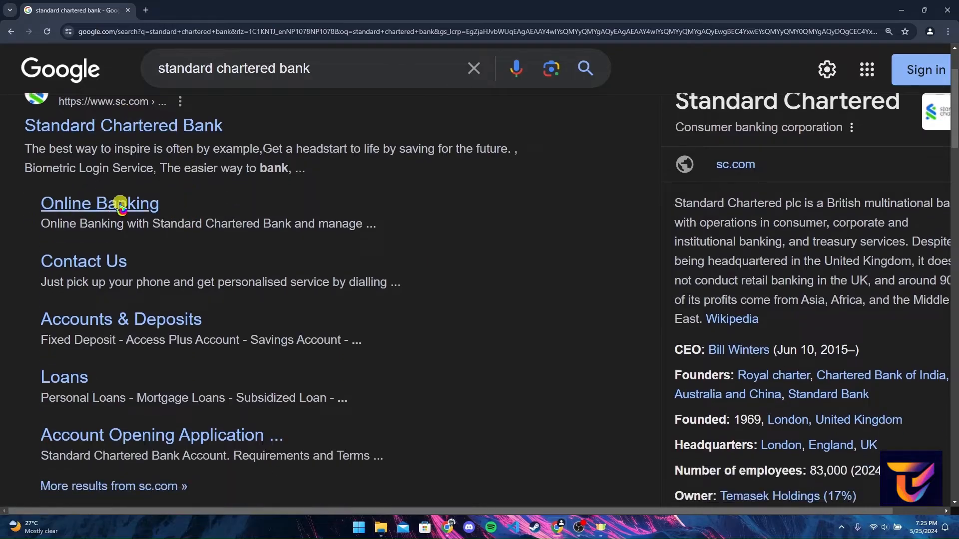
{"action": "mouse_move", "coordinate": [121, 213]}
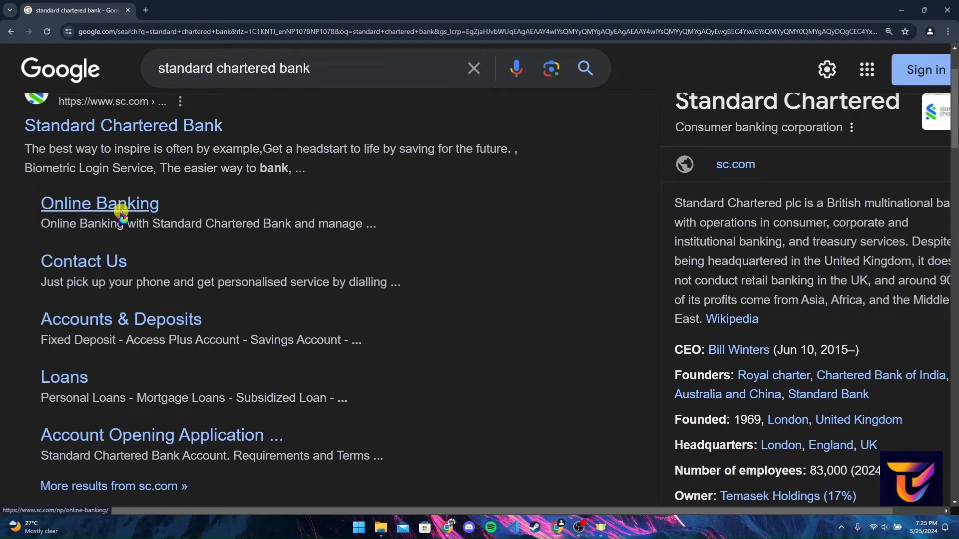
{"action": "left_click", "coordinate": [100, 203]}
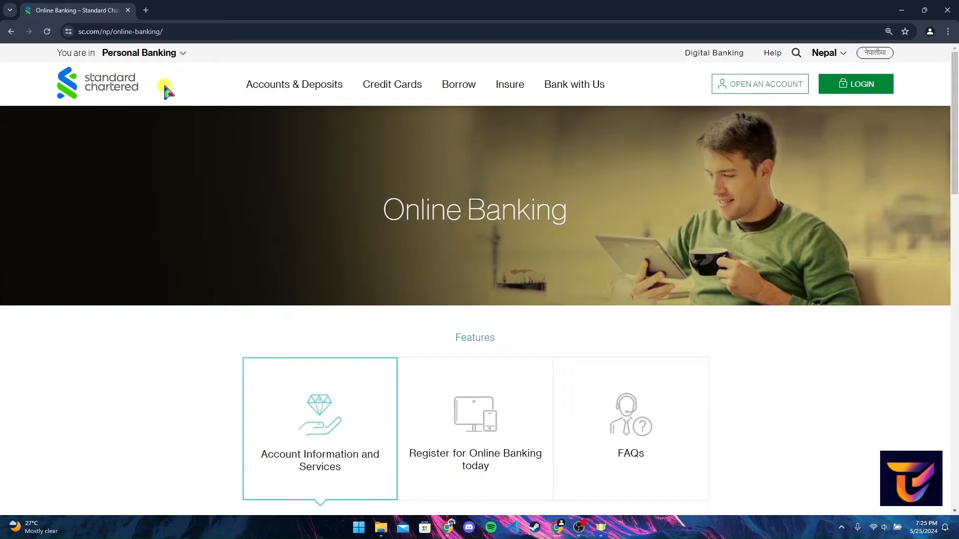
{"action": "left_click", "coordinate": [181, 52]}
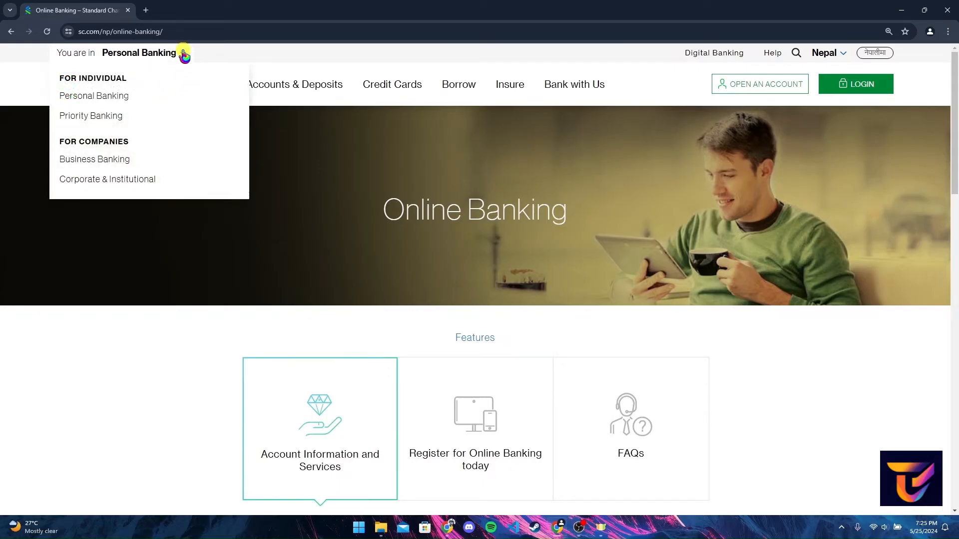
{"action": "mouse_move", "coordinate": [94, 164]}
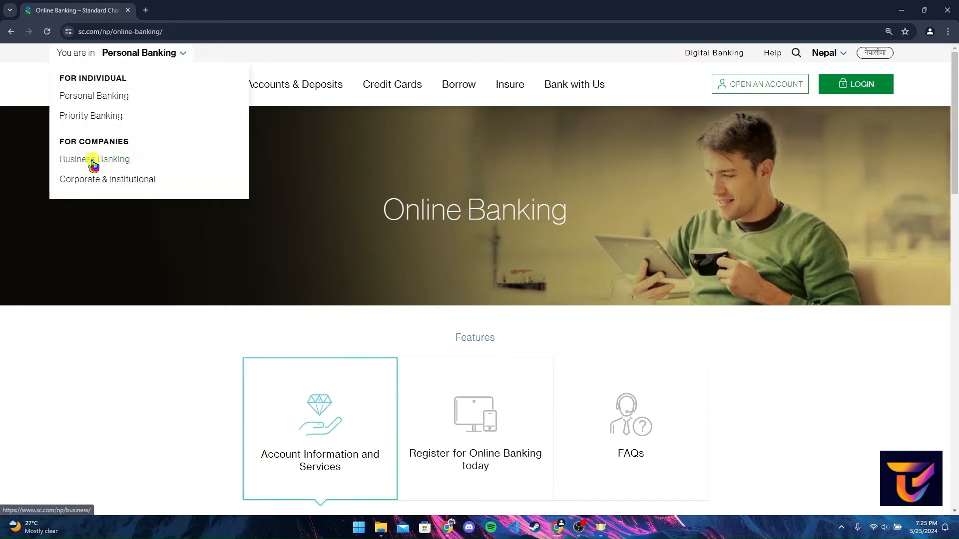
{"action": "mouse_move", "coordinate": [103, 178]}
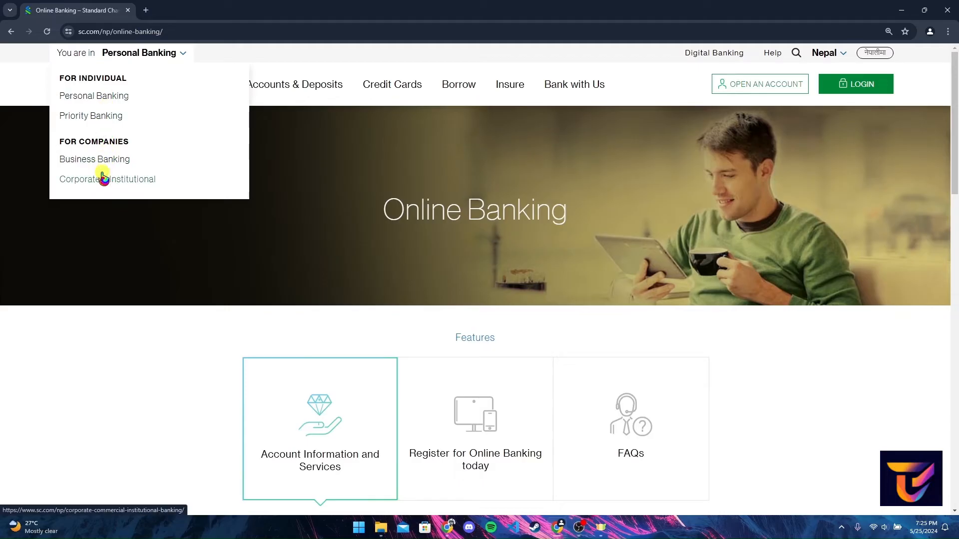
{"action": "mouse_move", "coordinate": [936, 120]}
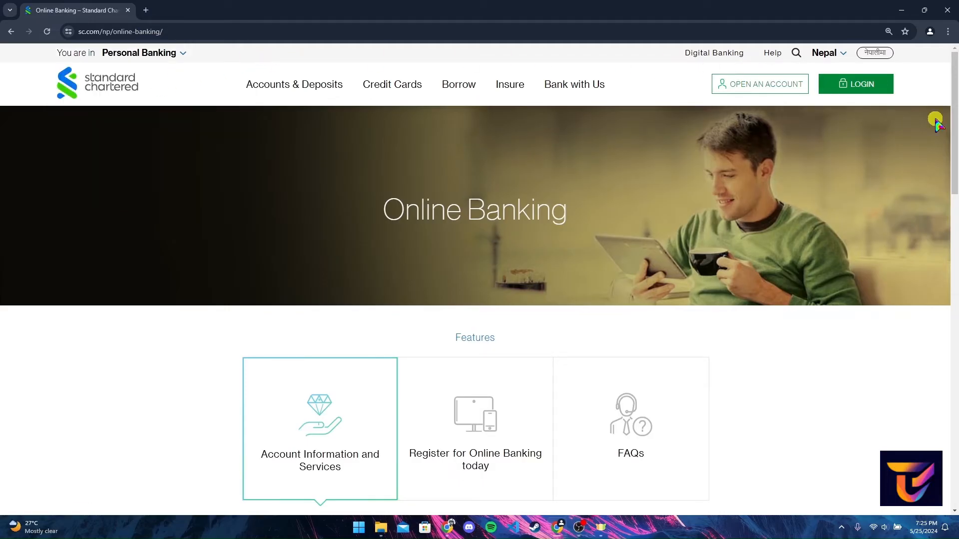
{"action": "left_click", "coordinate": [855, 84]}
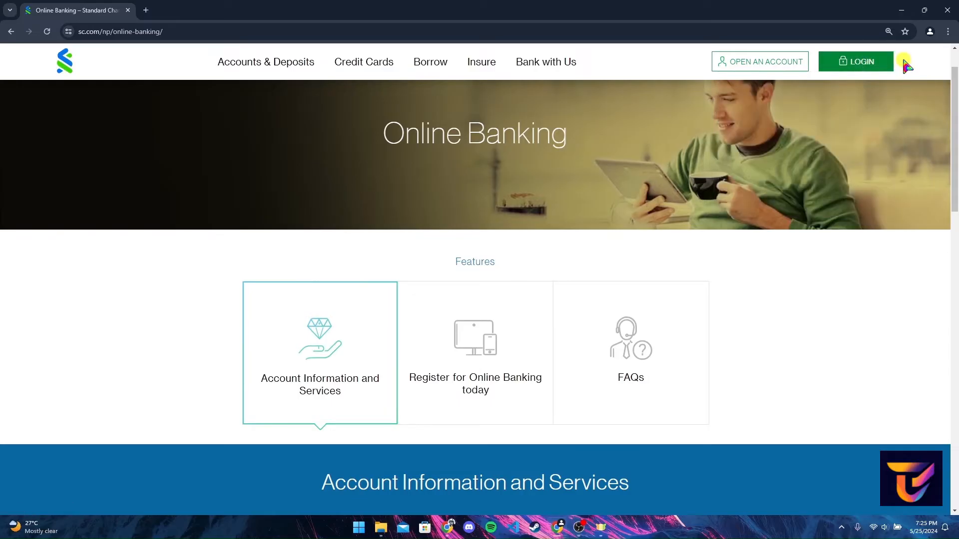
{"action": "mouse_move", "coordinate": [909, 65]}
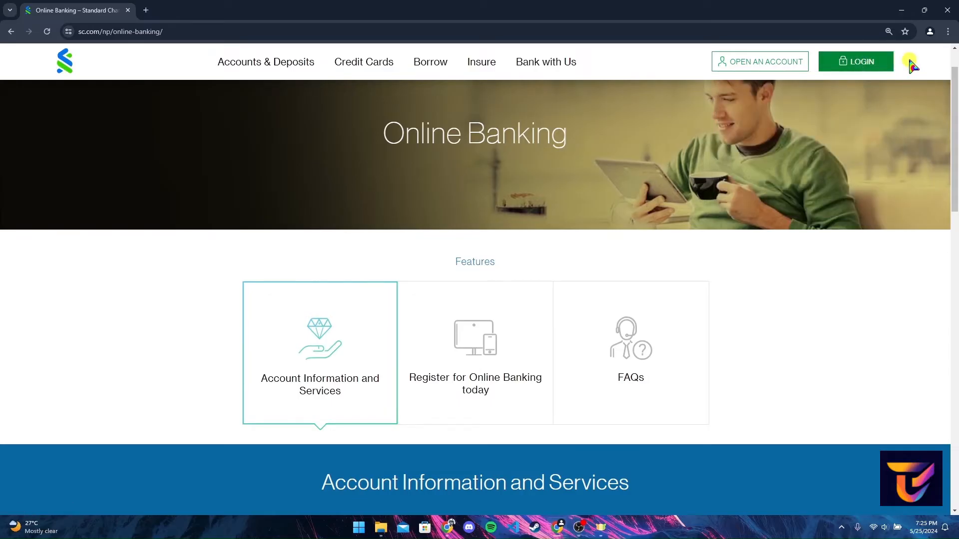
Step: Choose 'Online Banking' from the LOGIN dropdown to reach the sign-in page
{"action": "left_click", "coordinate": [855, 60]}
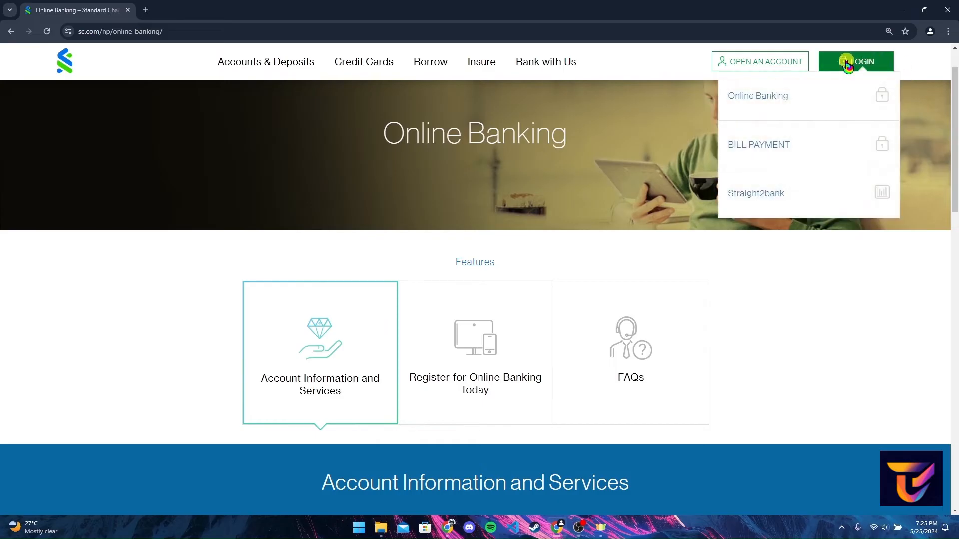
{"action": "mouse_move", "coordinate": [758, 95]}
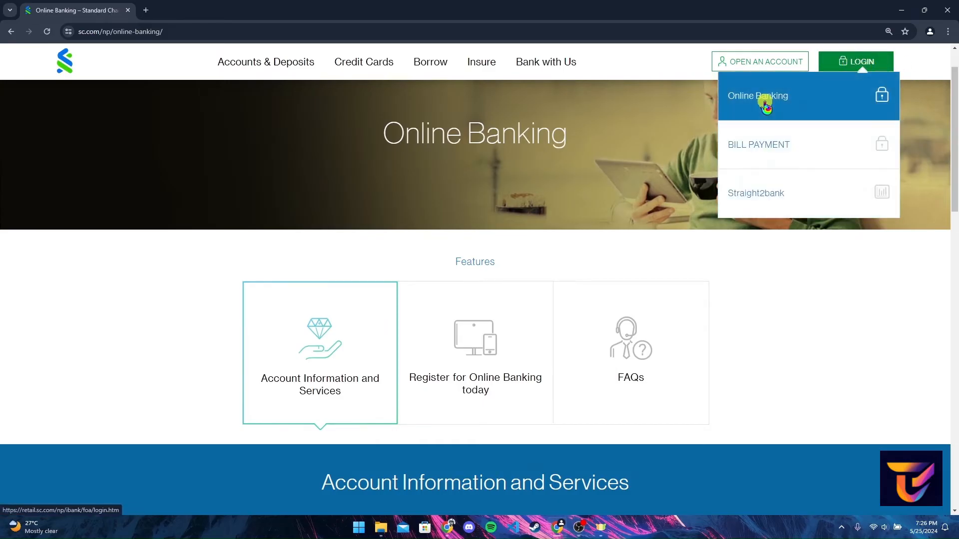
{"action": "left_click", "coordinate": [758, 96]}
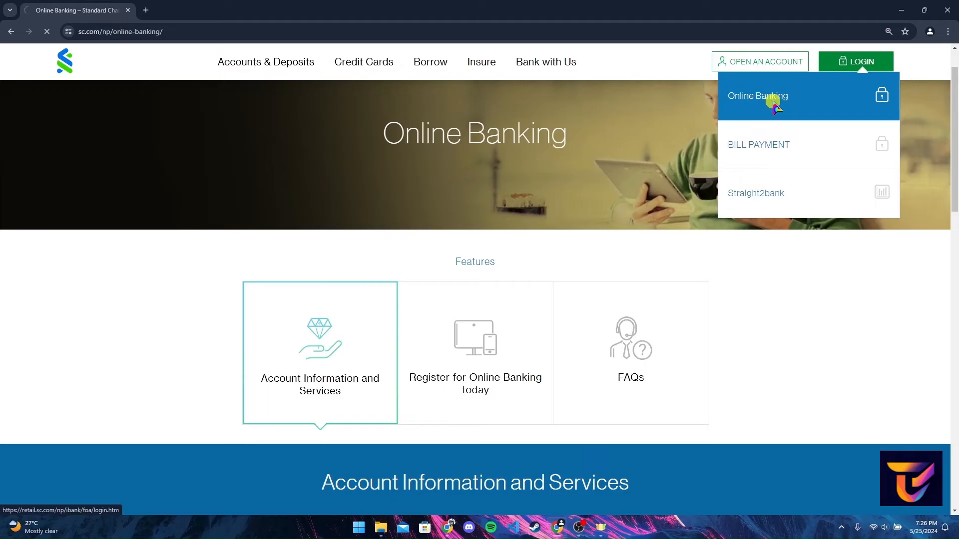
{"action": "left_click", "coordinate": [757, 95]}
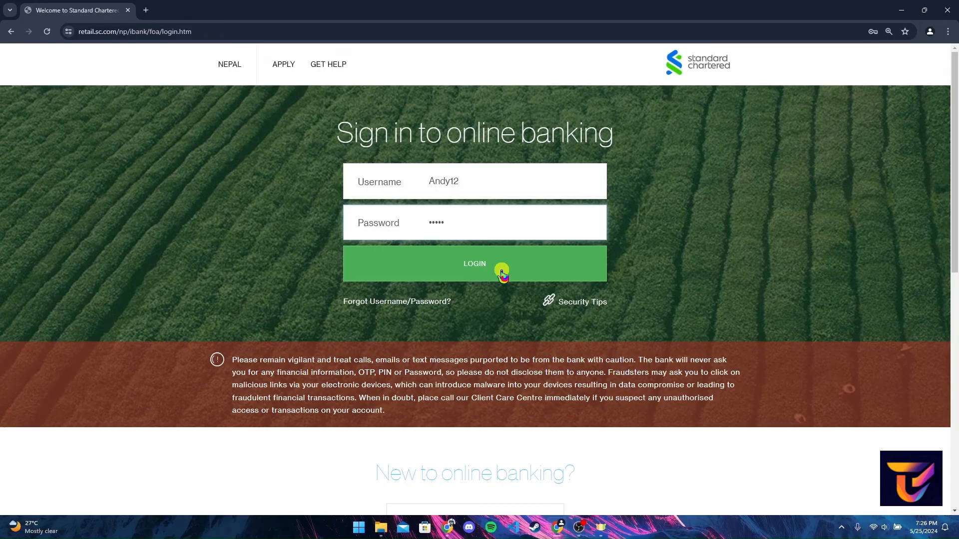
{"action": "mouse_move", "coordinate": [442, 304]}
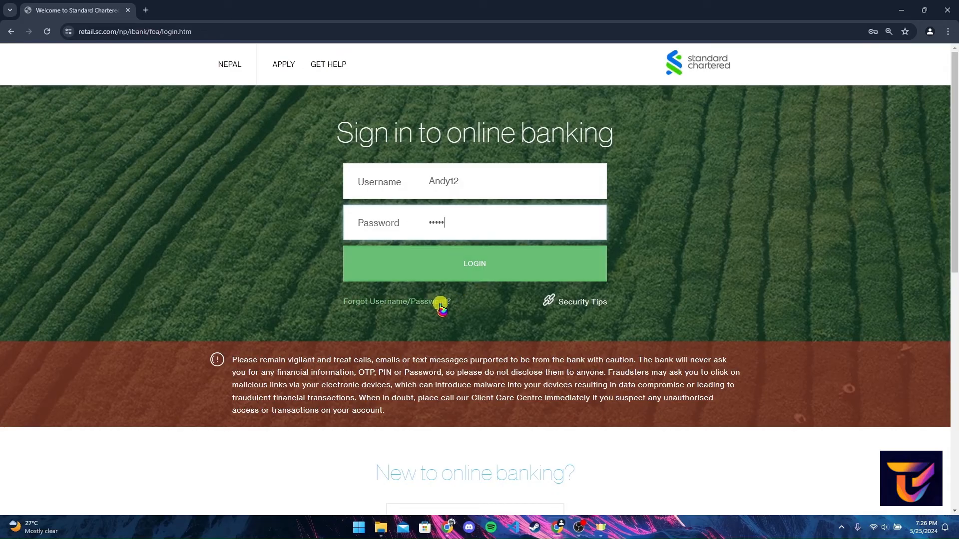